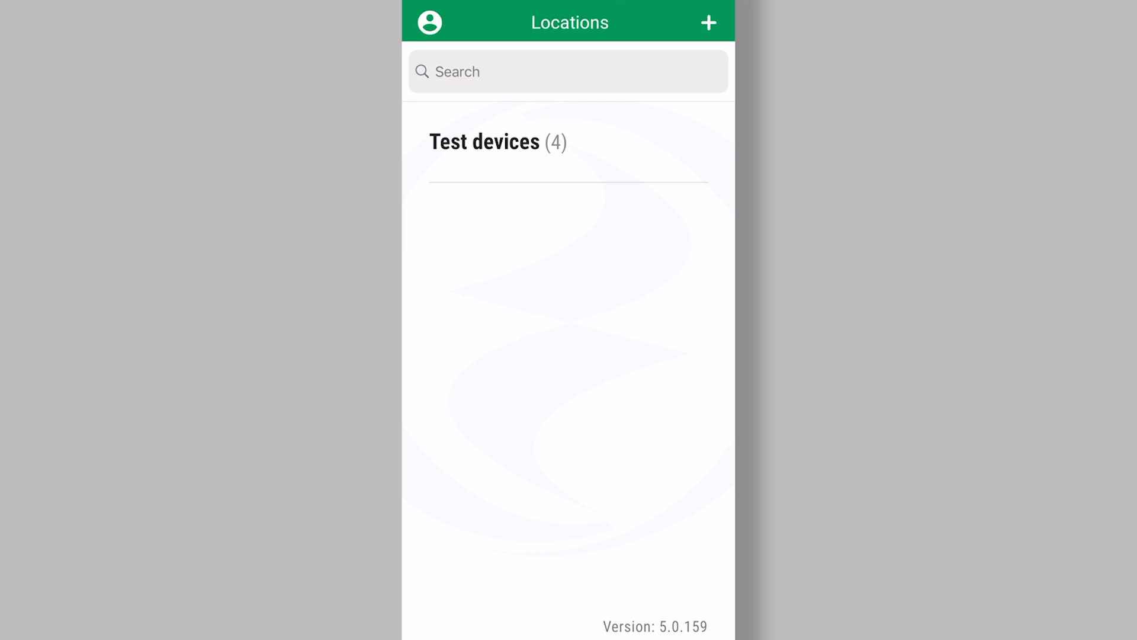
# - Peek at the new-location form and leave it without saving
pyautogui.click(708, 23)
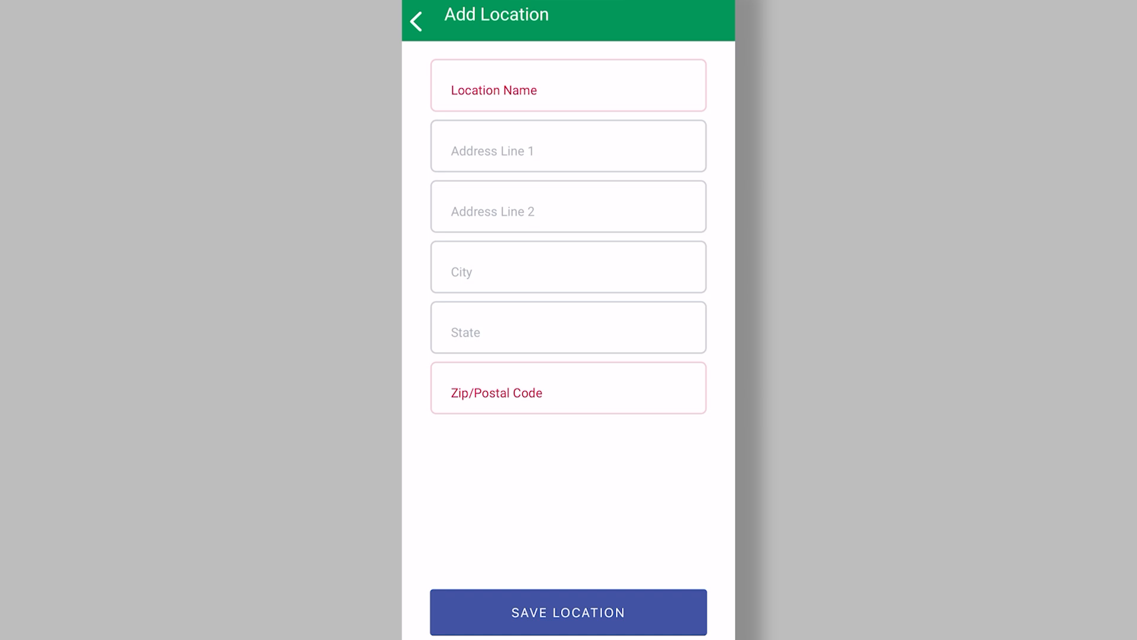
pyautogui.click(416, 20)
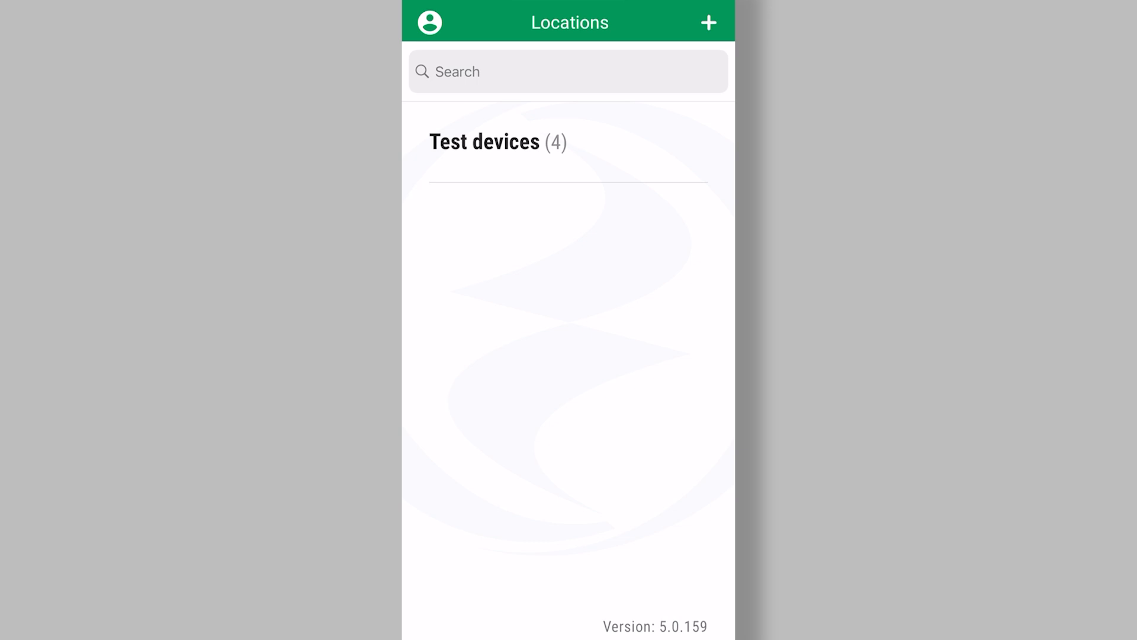
# - Enter the Test devices location, view the device ID scan prompt and dismiss it
pyautogui.click(496, 141)
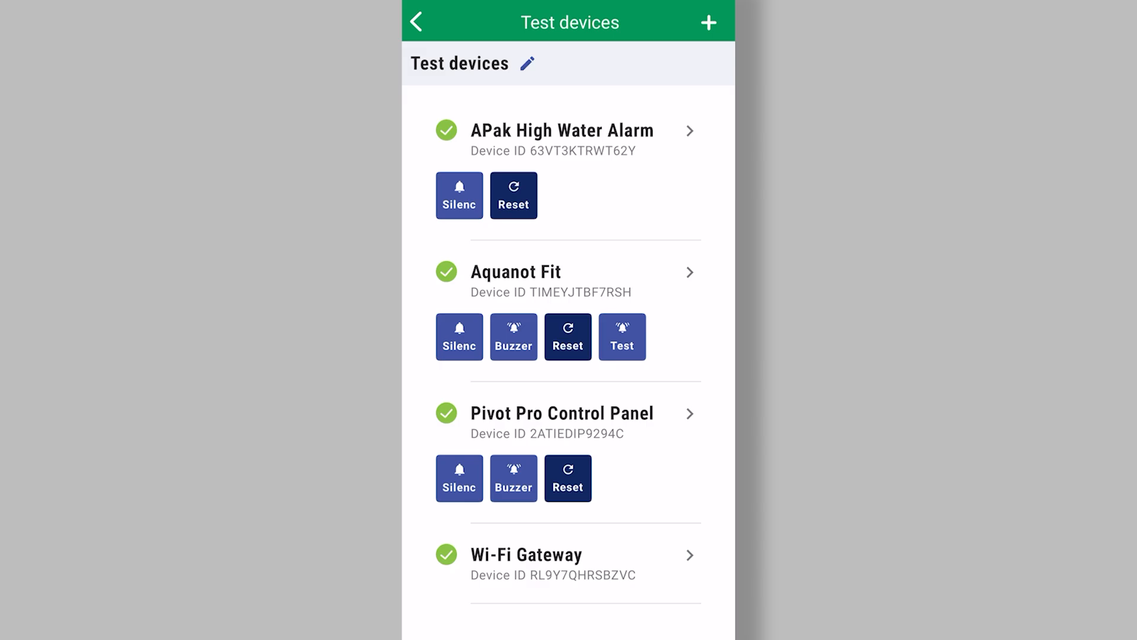
pyautogui.click(709, 21)
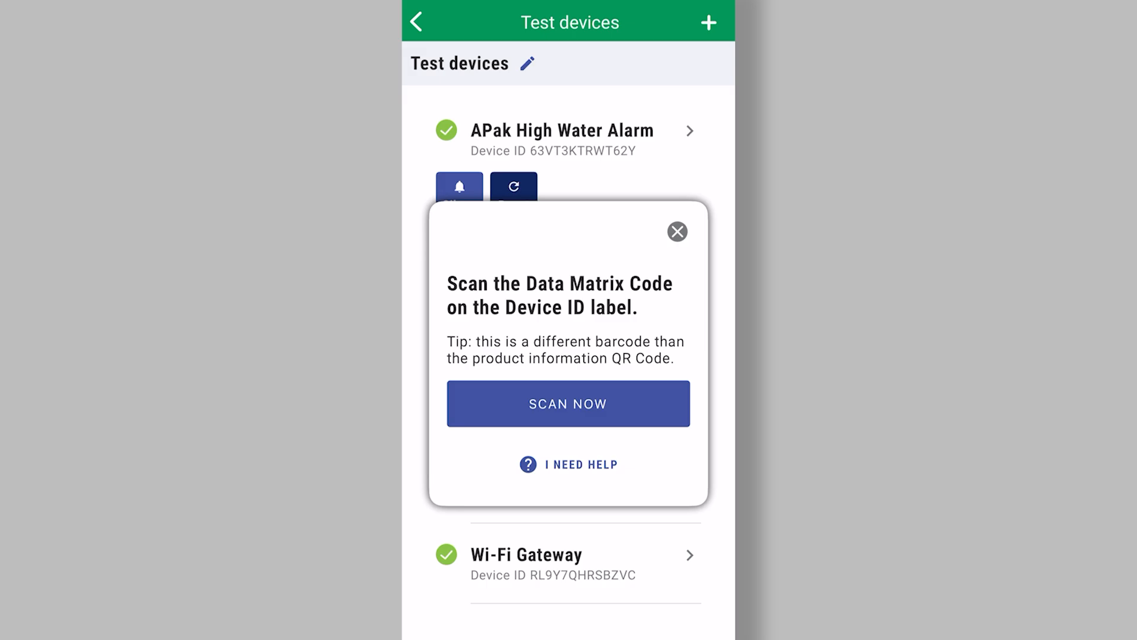
pyautogui.click(676, 231)
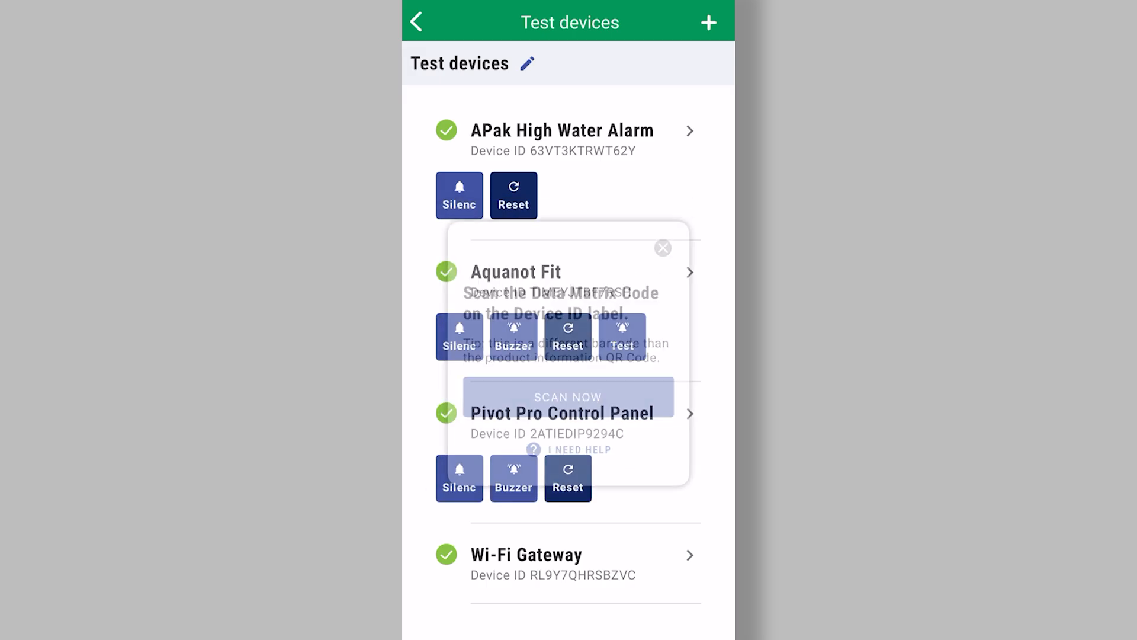
# - View the APak High Water Alarm's details and status
pyautogui.click(661, 248)
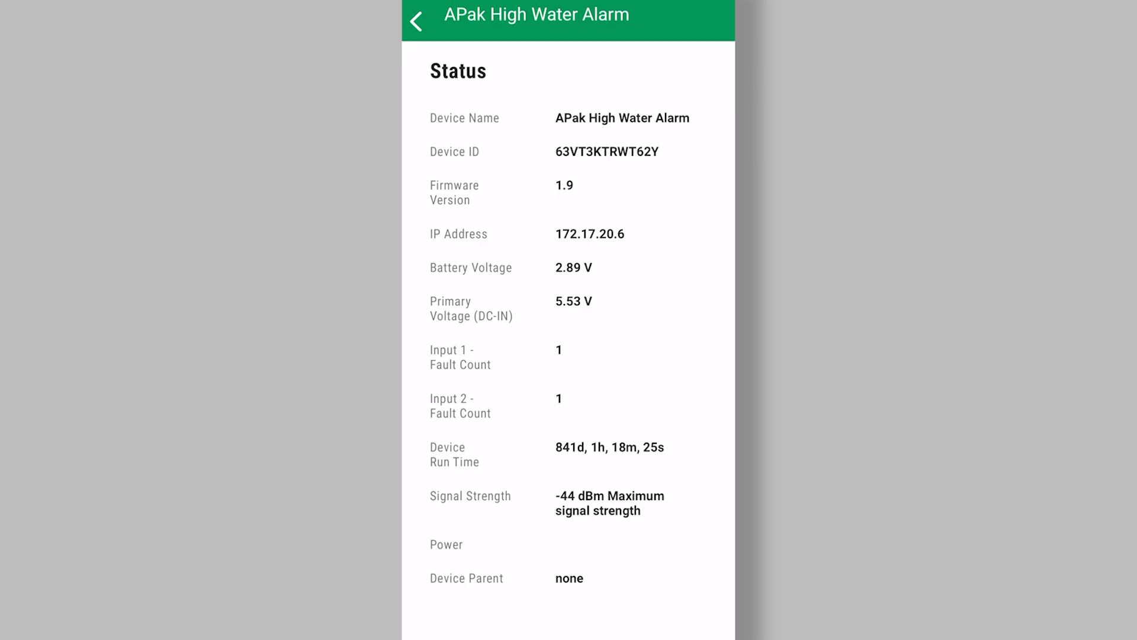
# - Review the APak alarm's alert notification settings and return to the Test devices list
pyautogui.click(416, 20)
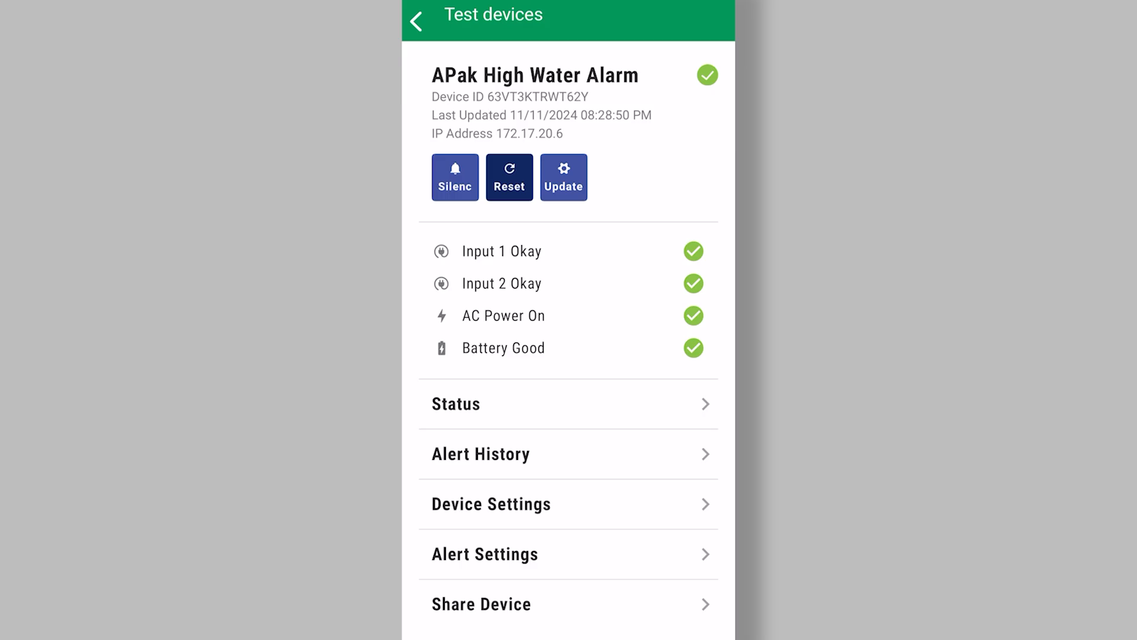
pyautogui.click(485, 554)
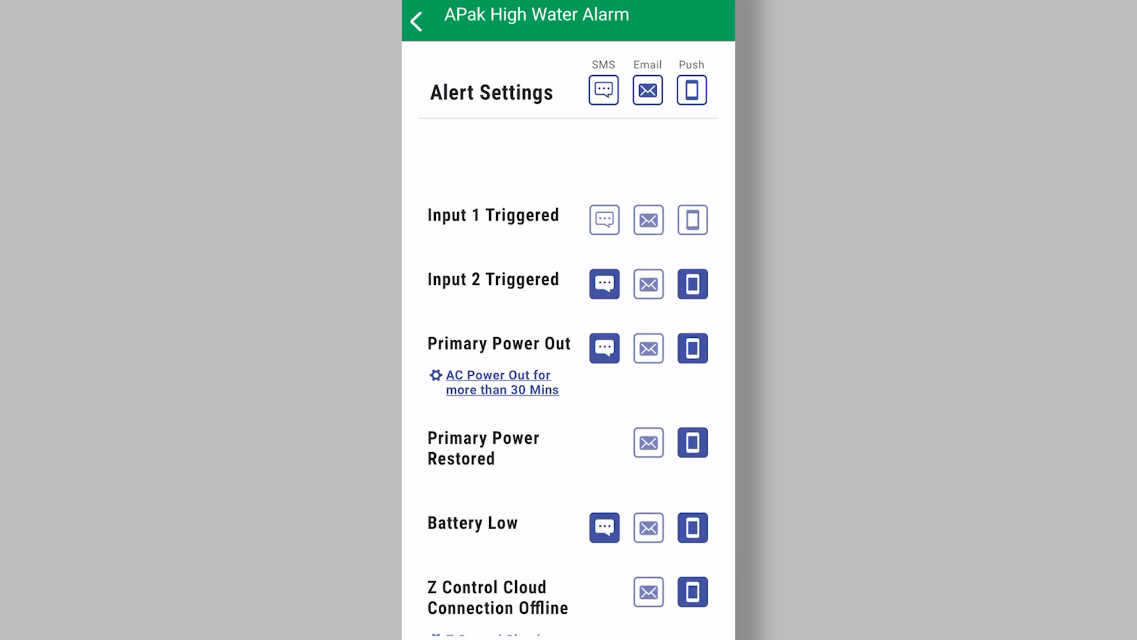
pyautogui.scroll(-3)
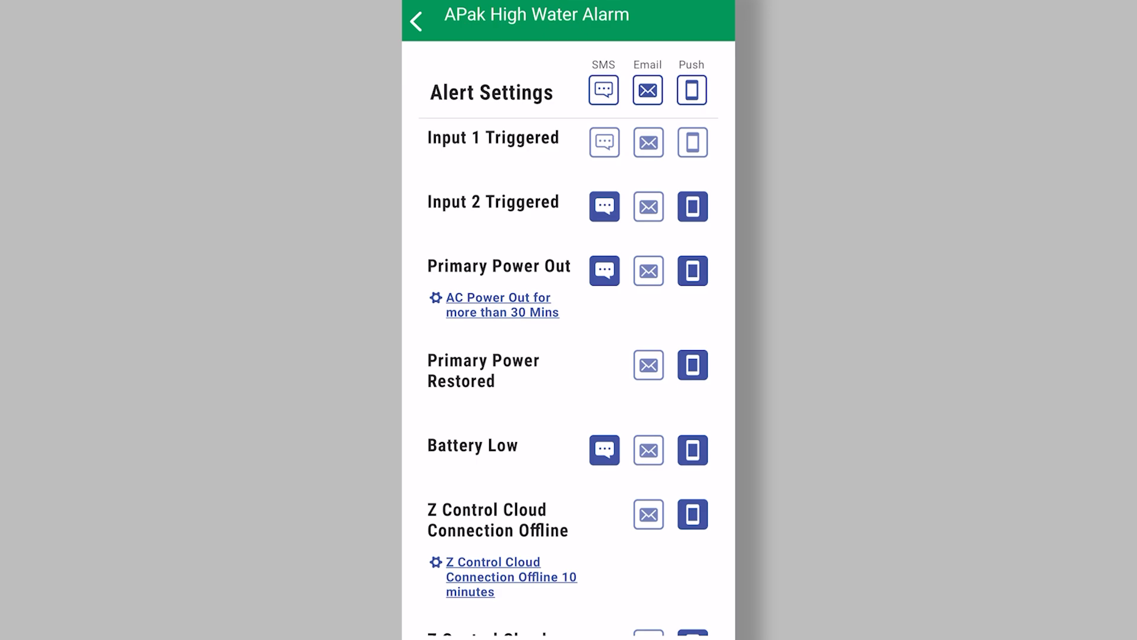
pyautogui.click(648, 142)
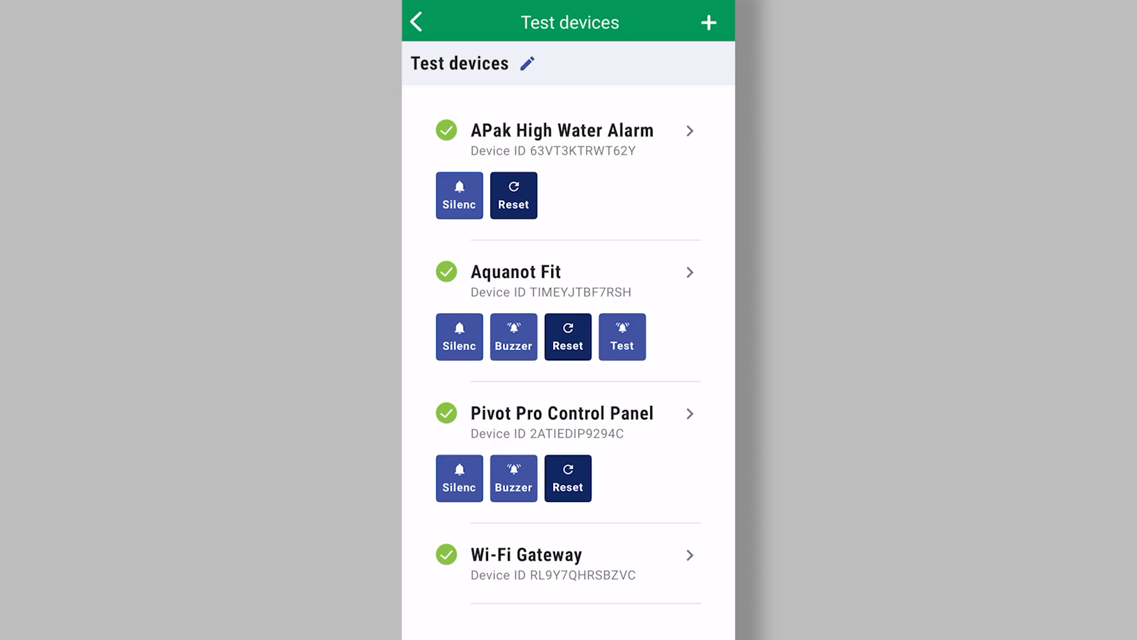
# - View the Pivot Pro Control Panel overview and reach its alert settings
pyautogui.click(561, 413)
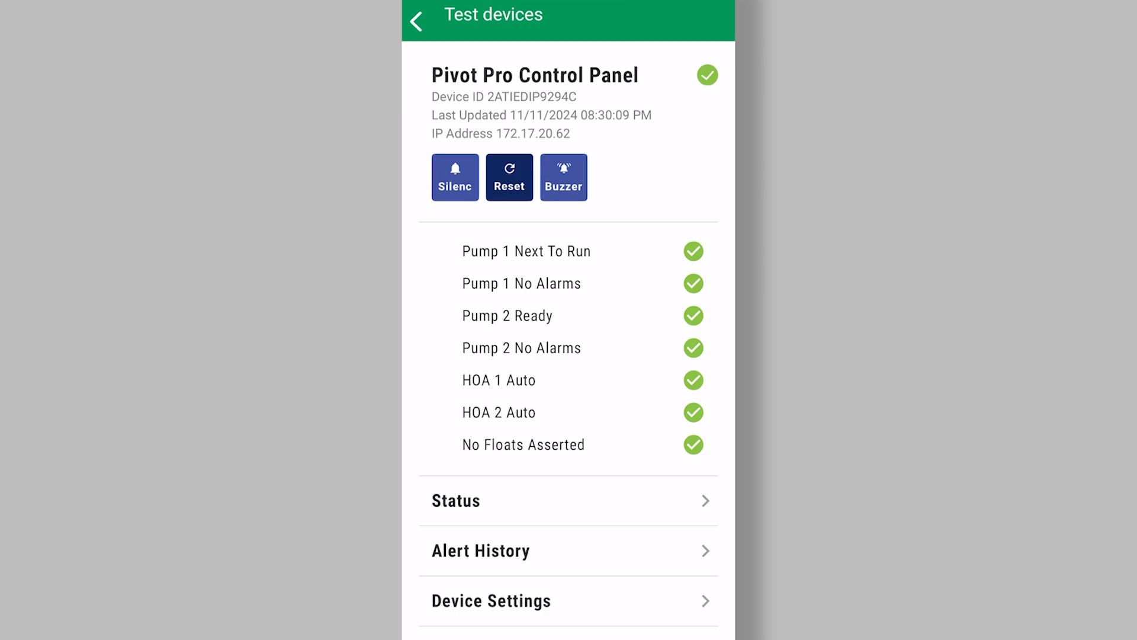
pyautogui.scroll(-3)
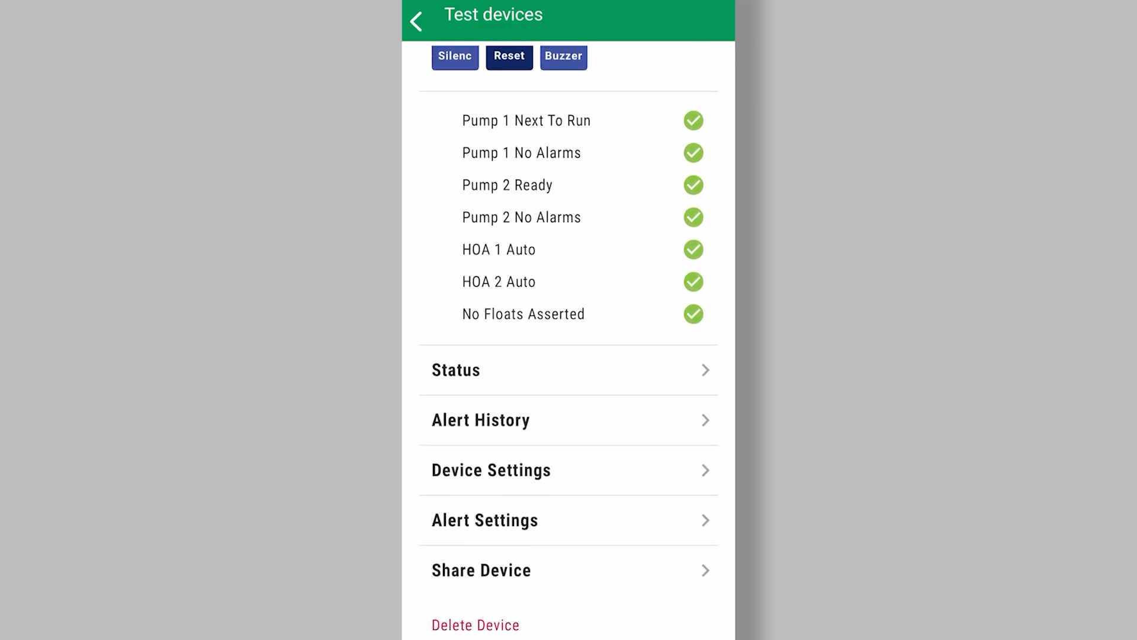
pyautogui.click(573, 522)
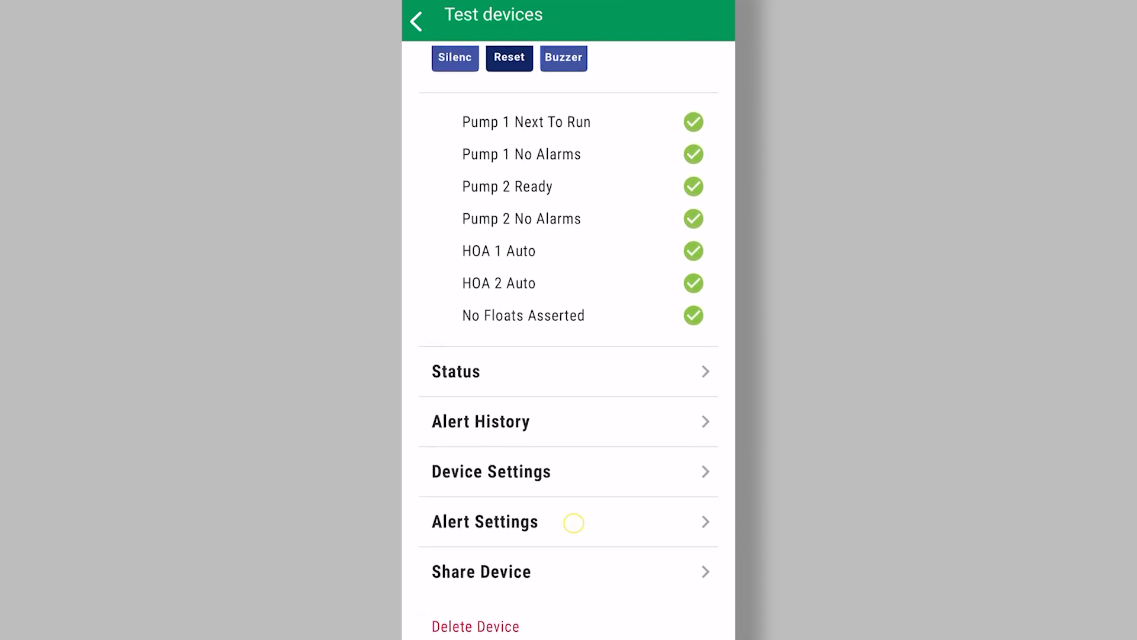
pyautogui.click(485, 521)
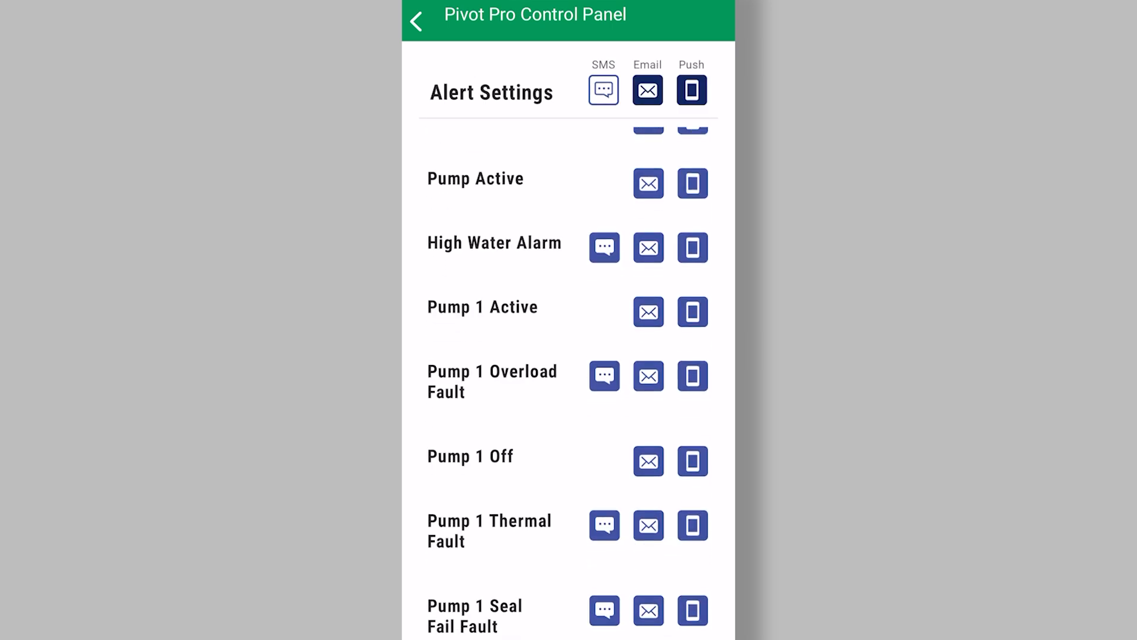
# - Scroll through the control panel's pump alert settings
pyautogui.scroll(-3)
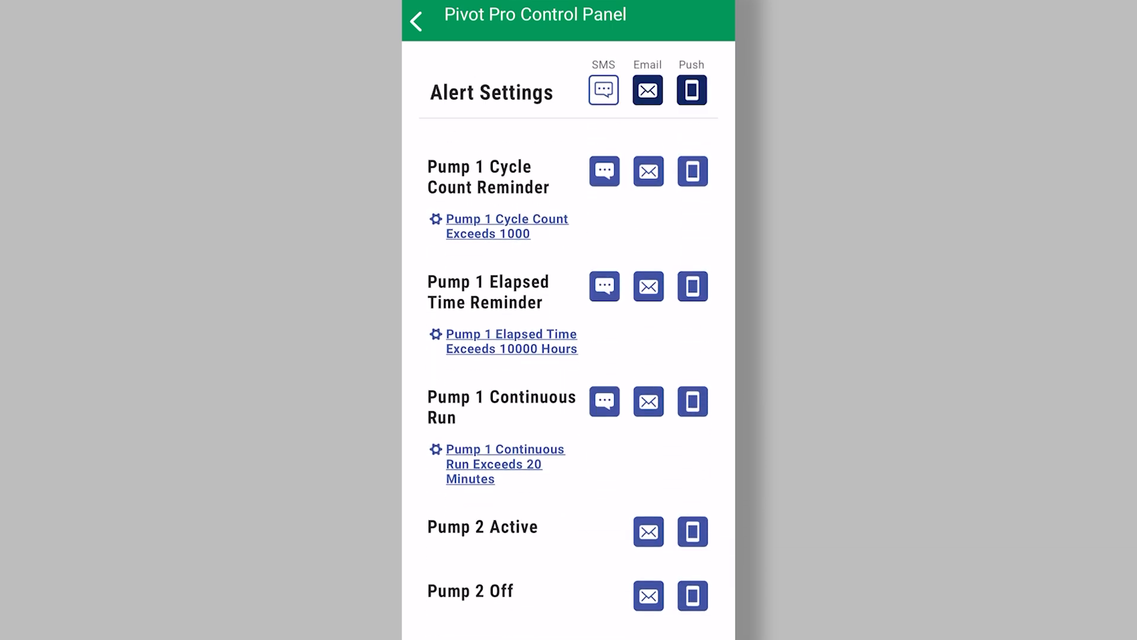
pyautogui.scroll(-3)
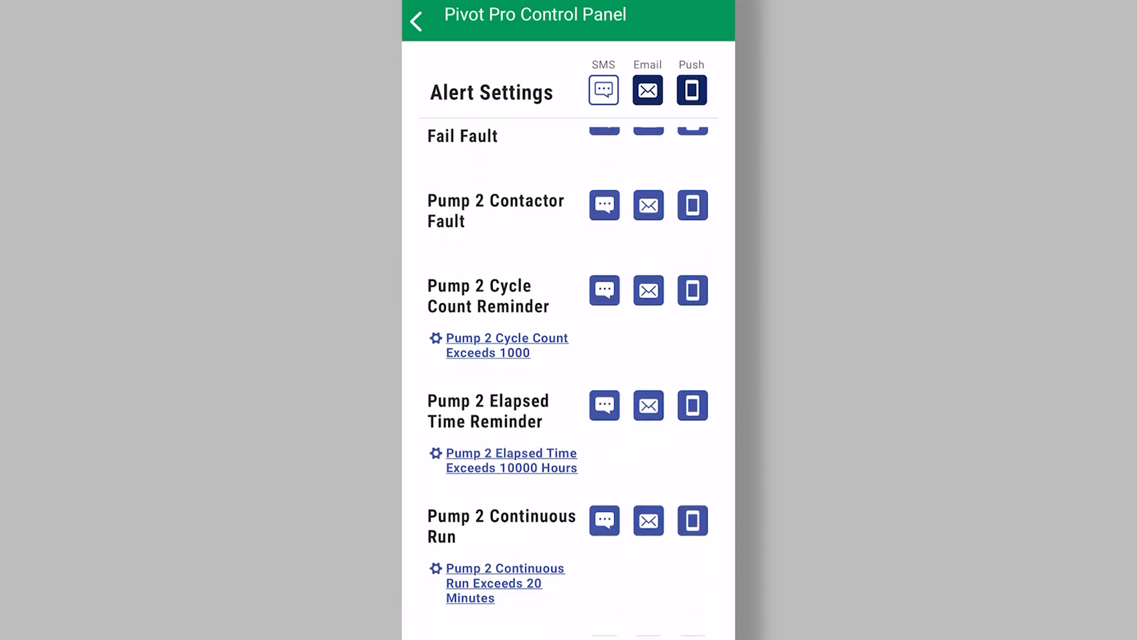
pyautogui.scroll(-3)
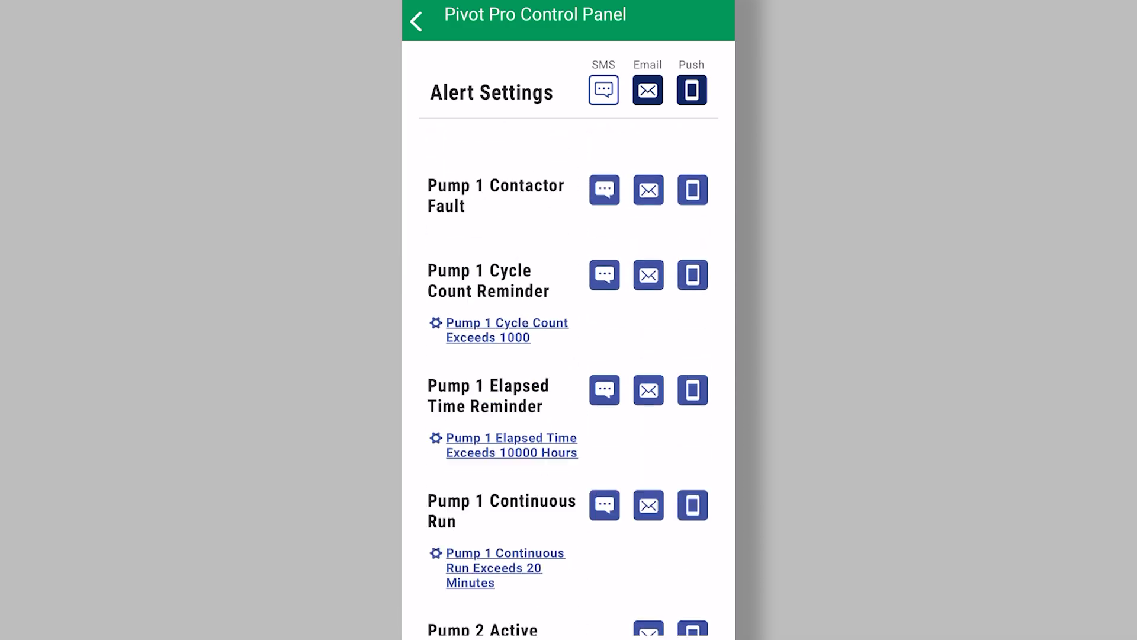
pyautogui.scroll(-3)
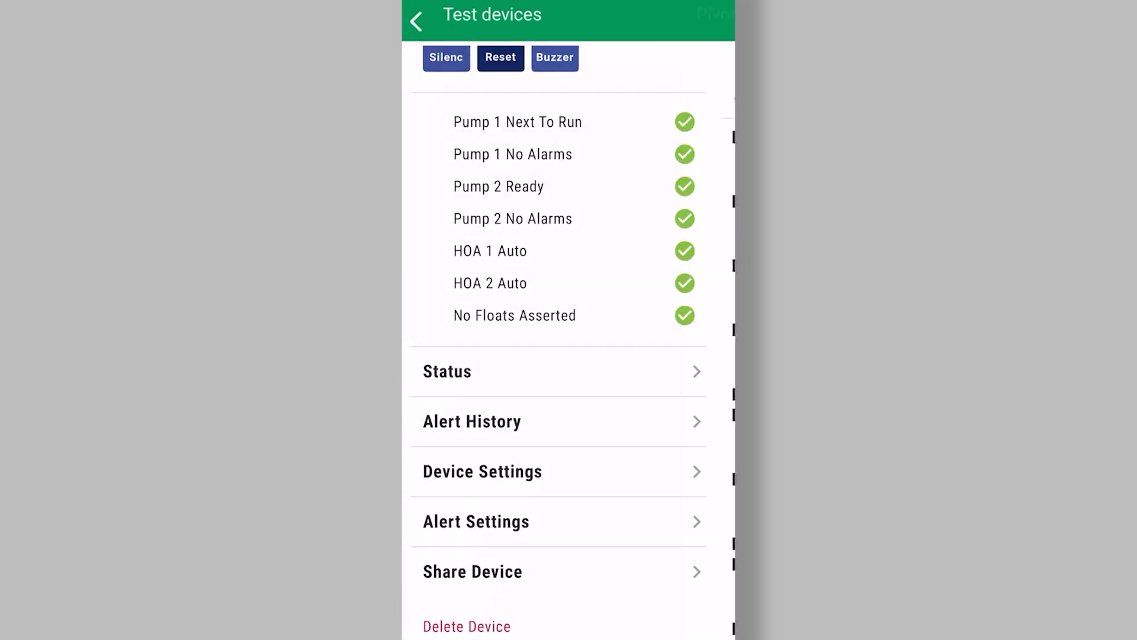
pyautogui.click(417, 21)
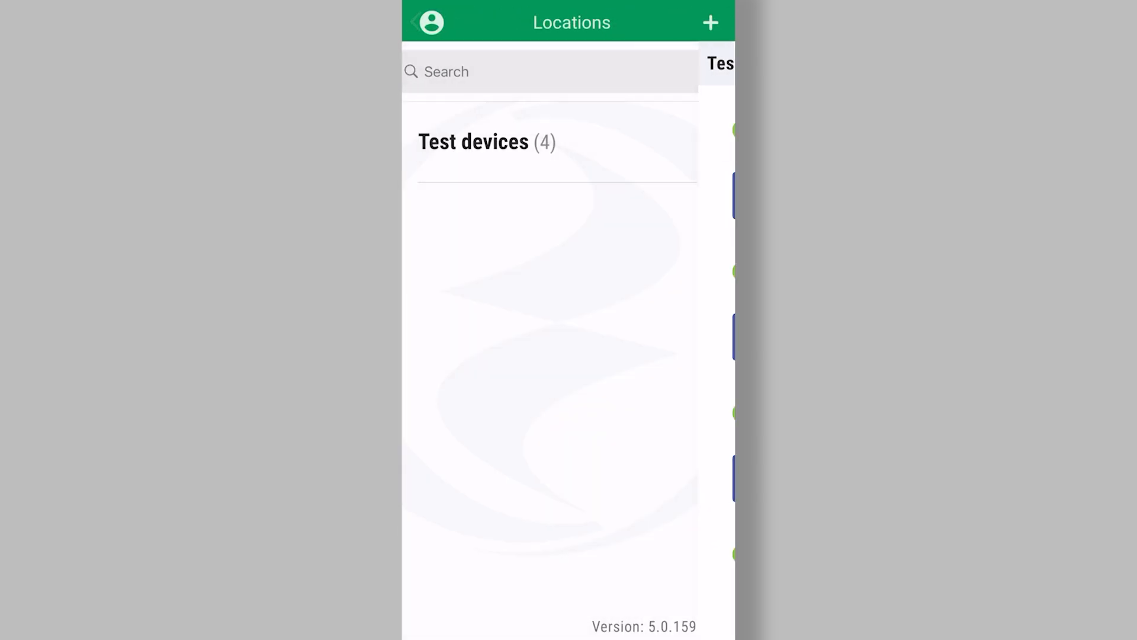
pyautogui.click(431, 21)
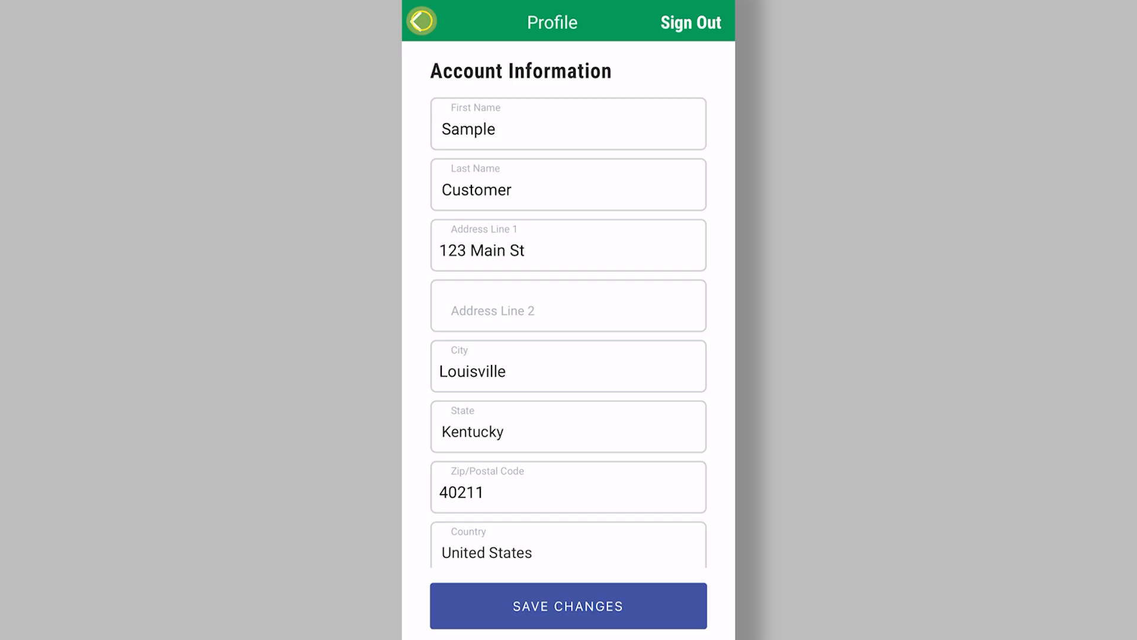
pyautogui.click(421, 22)
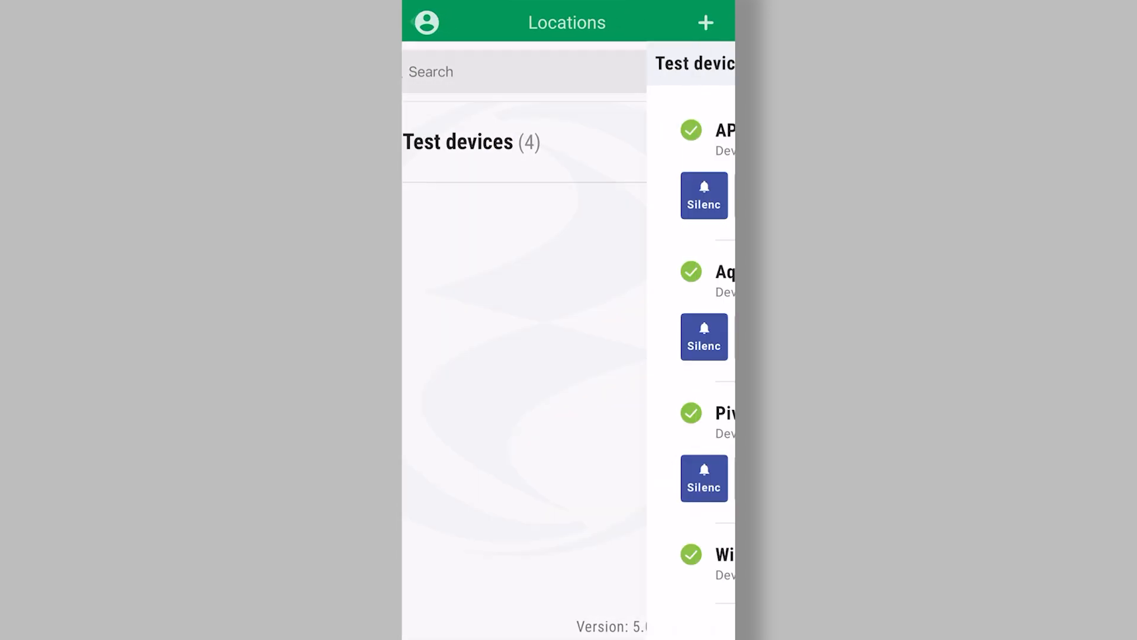
pyautogui.click(718, 137)
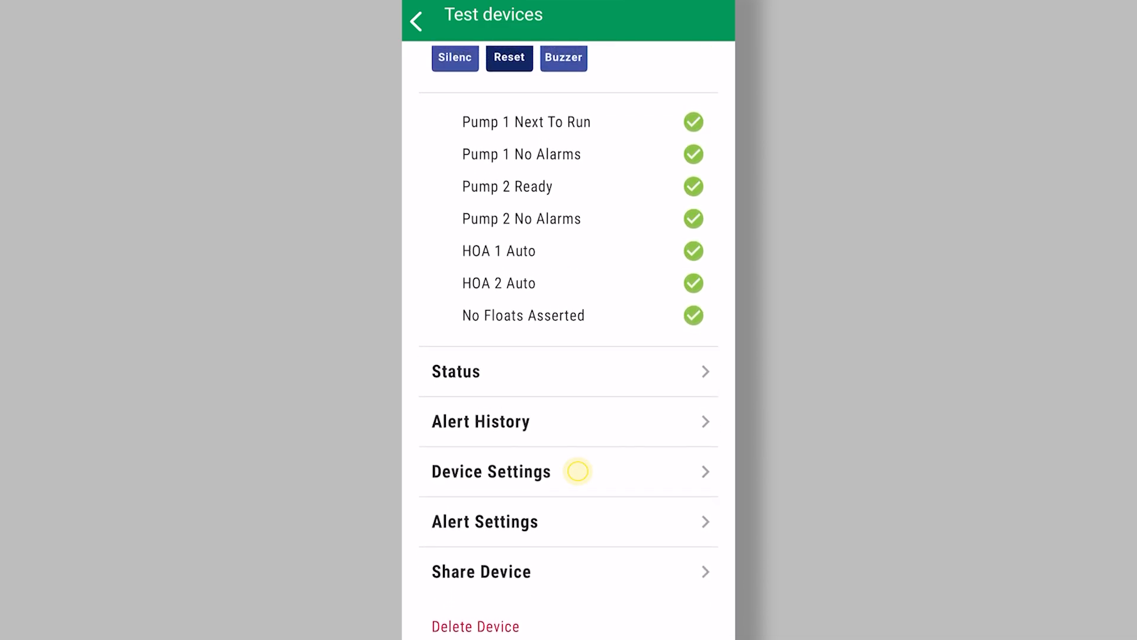
pyautogui.click(490, 471)
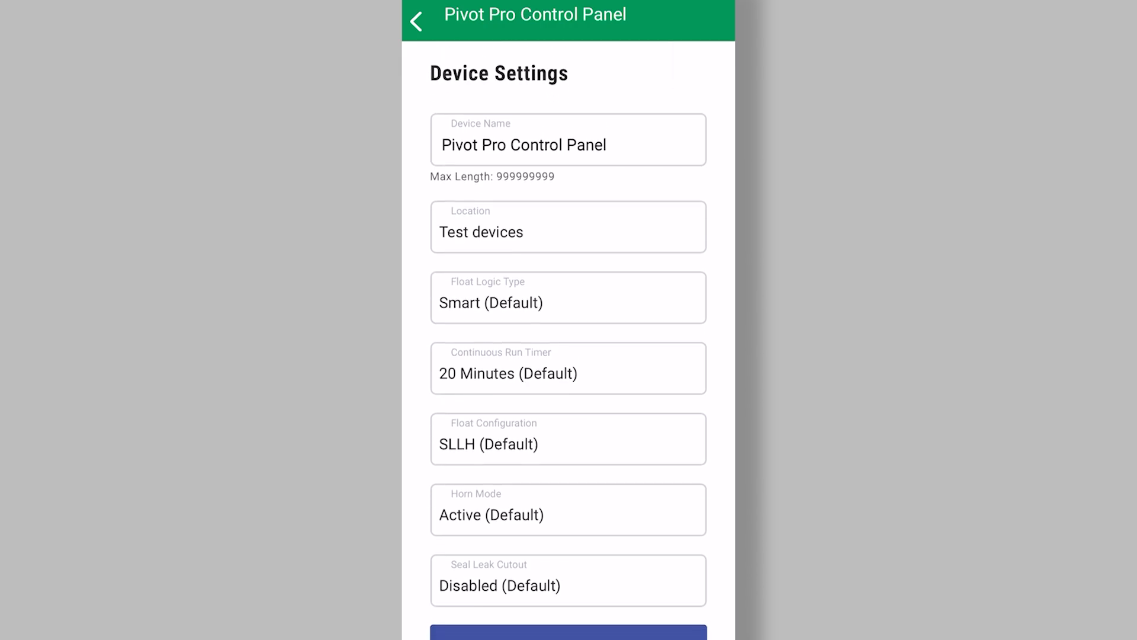
pyautogui.click(416, 21)
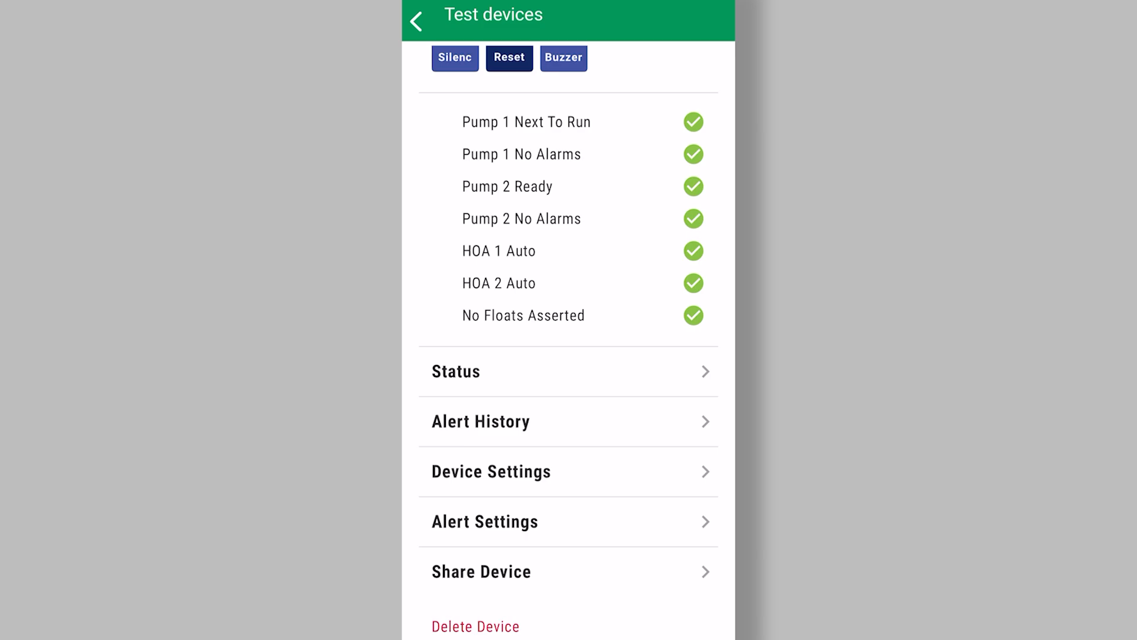
pyautogui.click(481, 571)
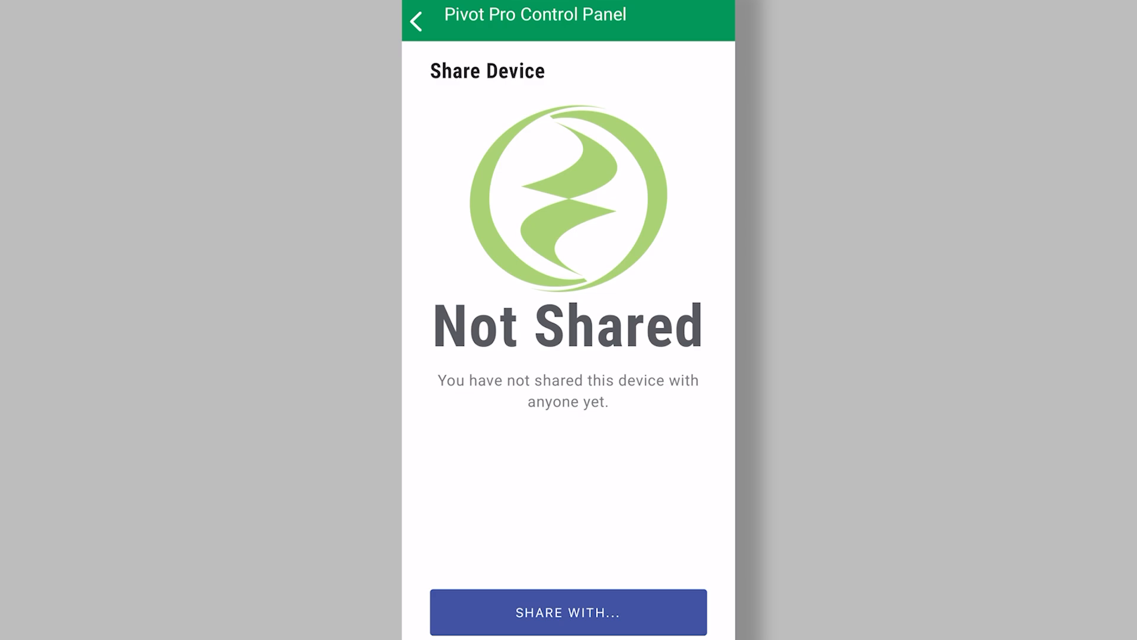
pyautogui.click(567, 611)
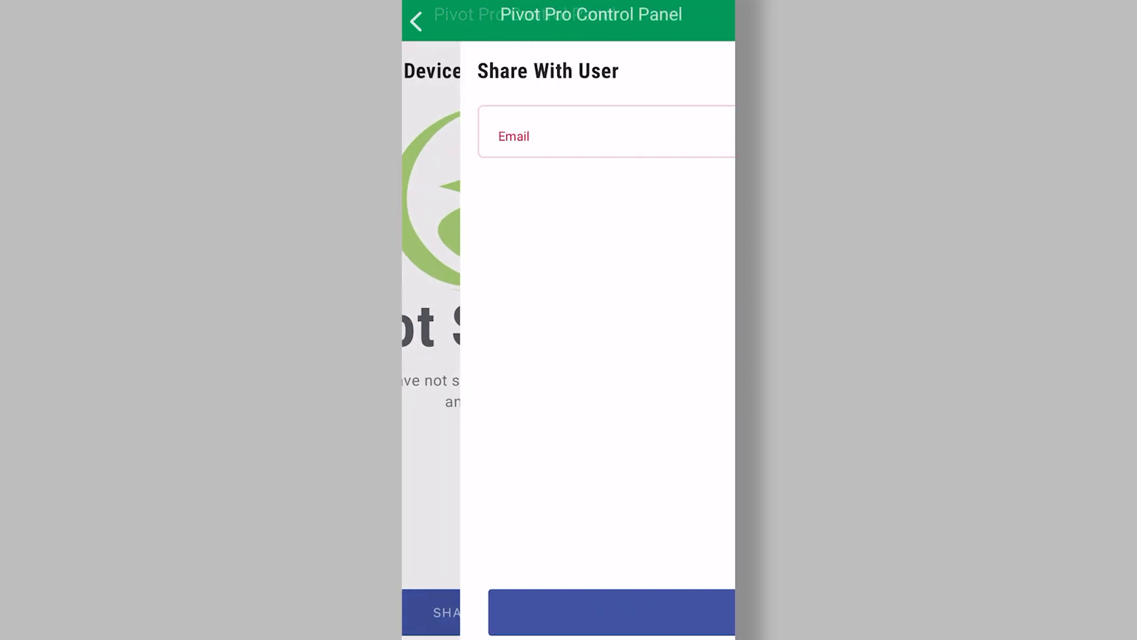
pyautogui.click(567, 135)
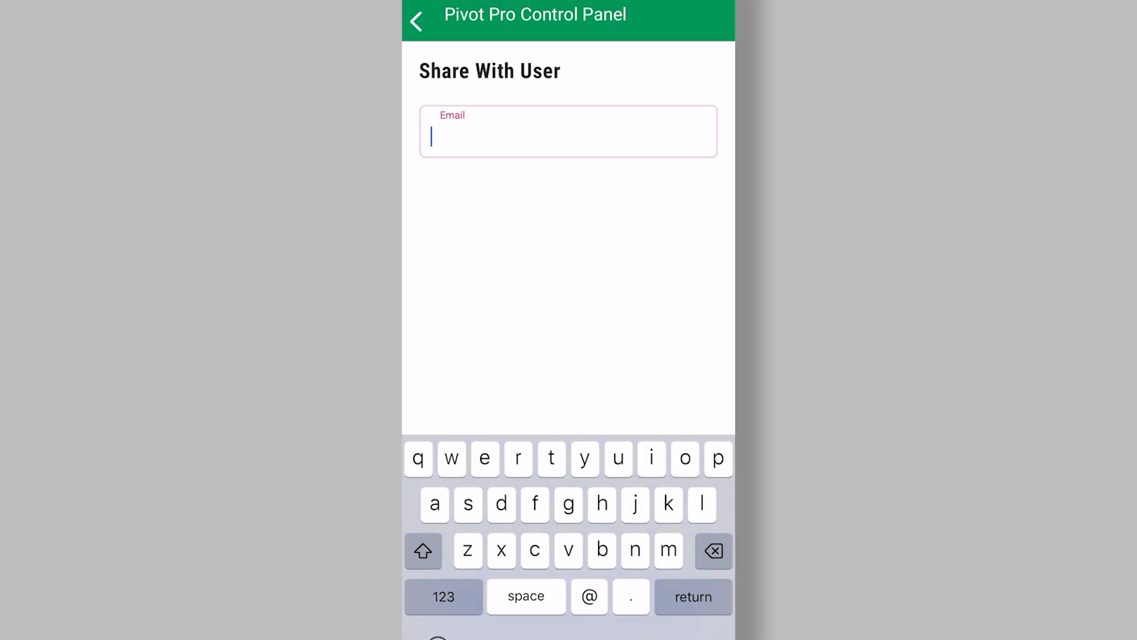
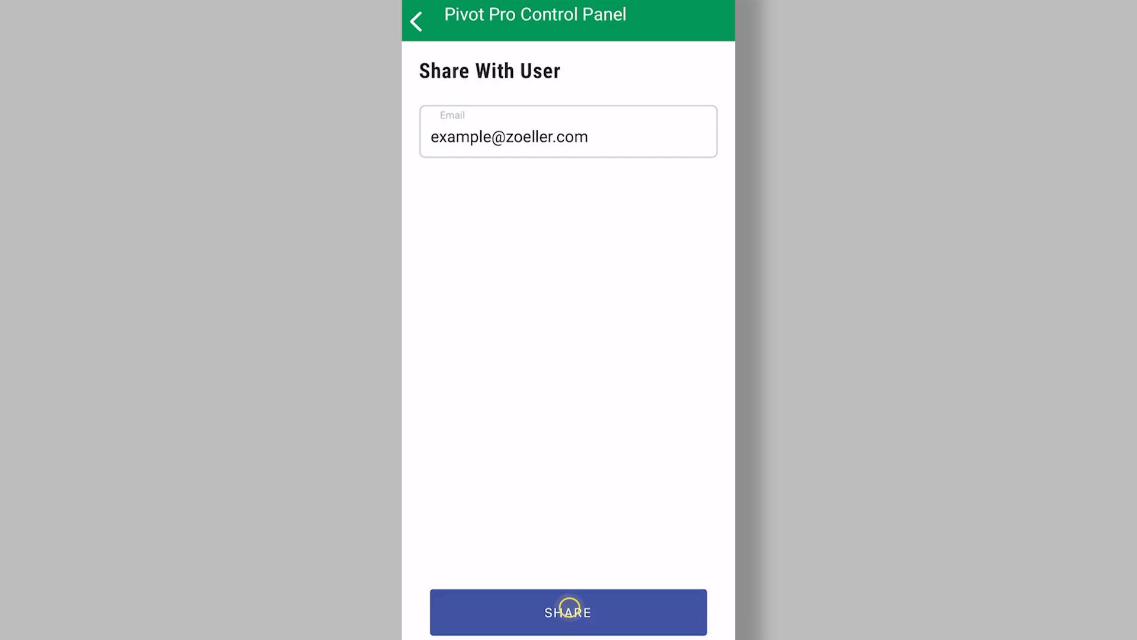
pyautogui.click(568, 611)
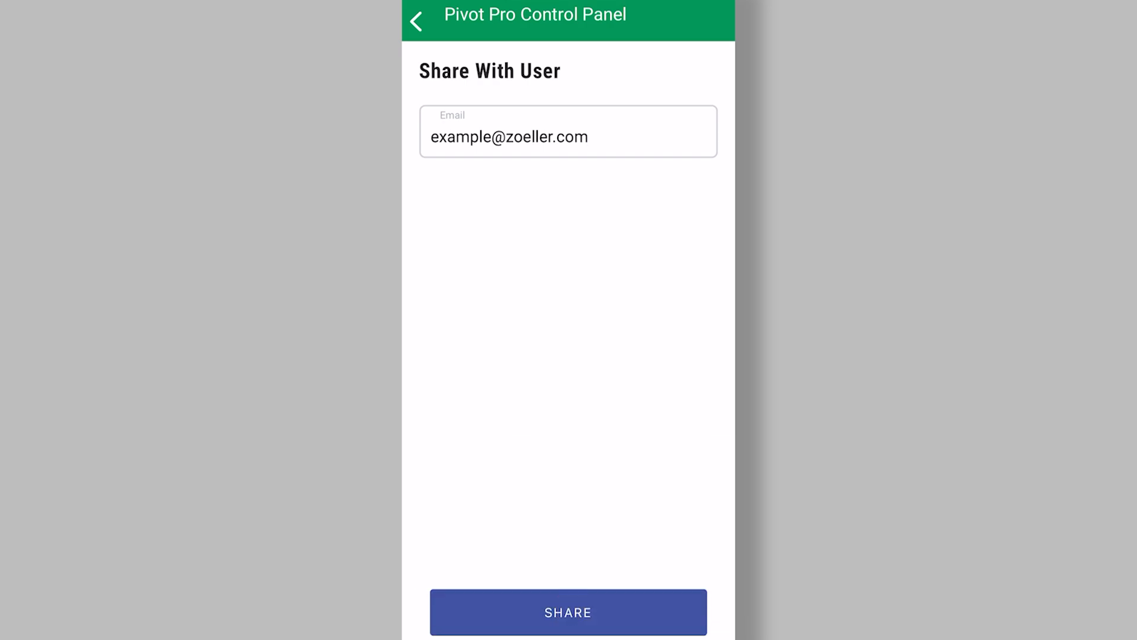